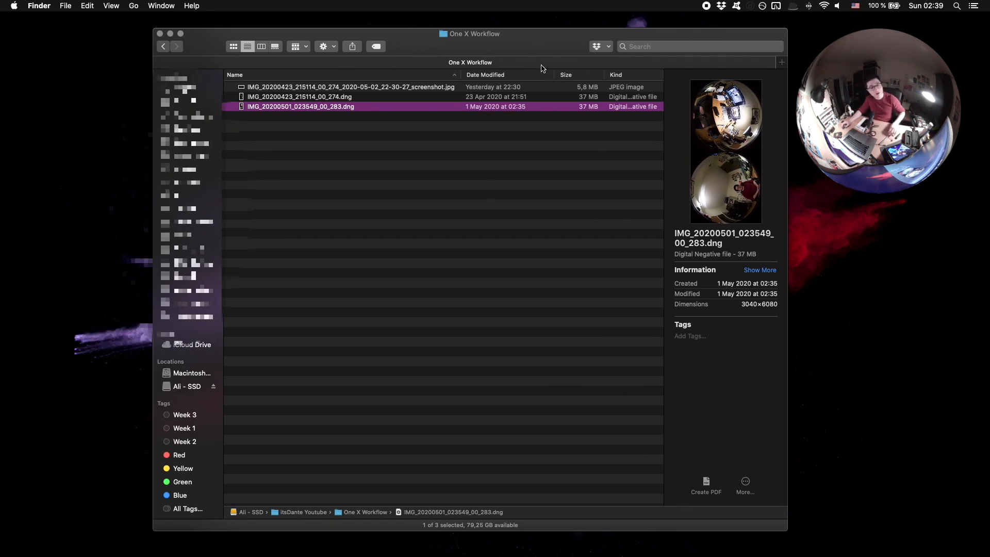
pyautogui.moveTo(534, 82)
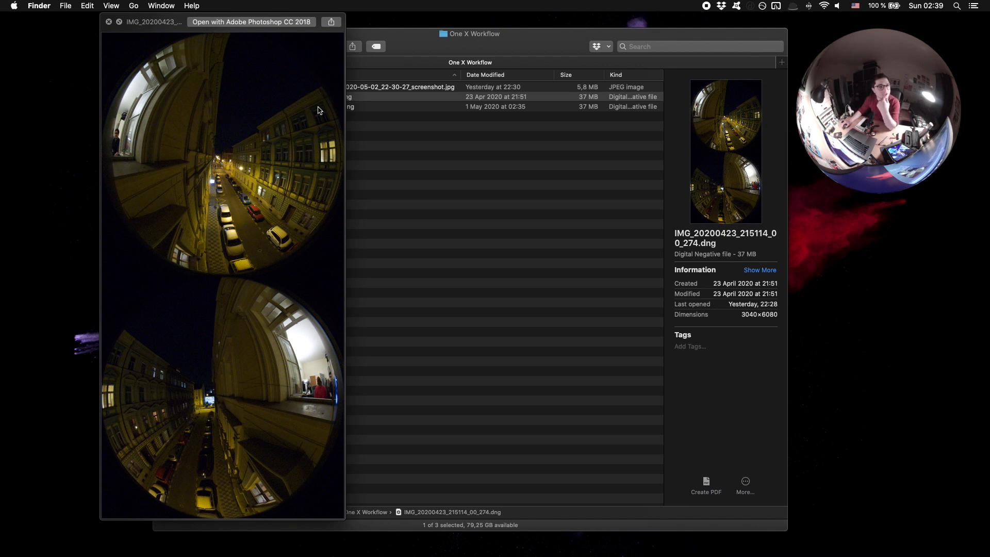
pyautogui.moveTo(270, 114)
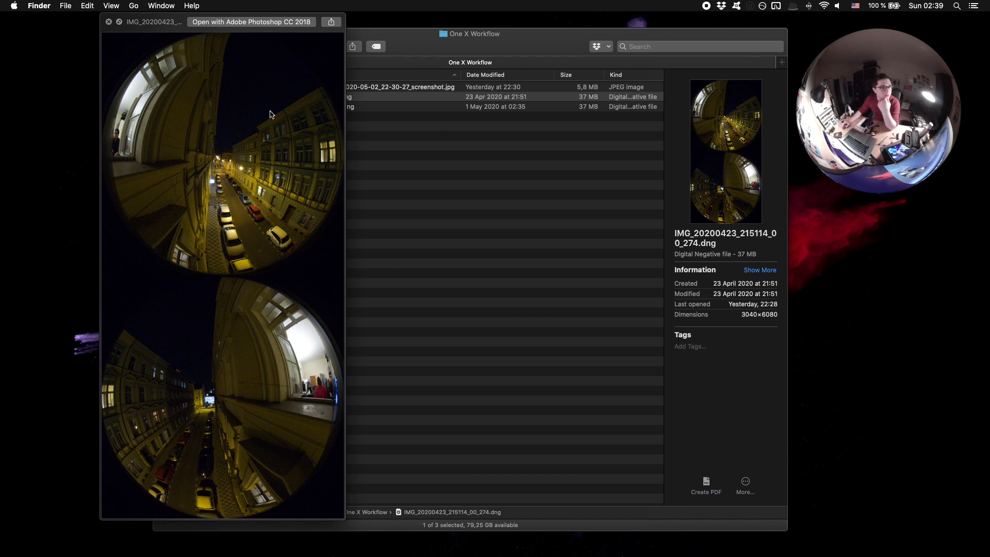
pyautogui.moveTo(231, 247)
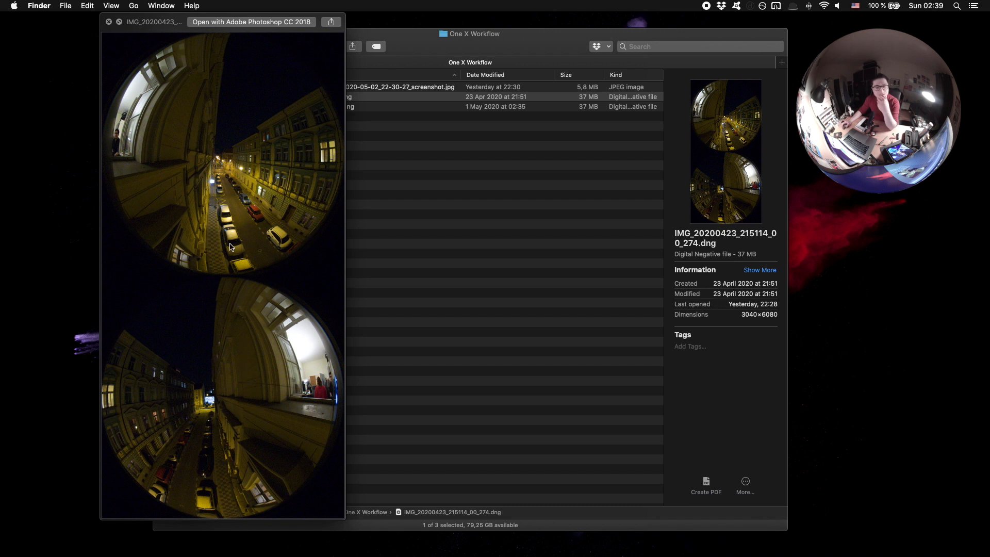
# Quick Look IMG_20200423_215114_00_274.dng from the One X Workflow folder, then switch to Insta360 Studio
pyautogui.click(109, 21)
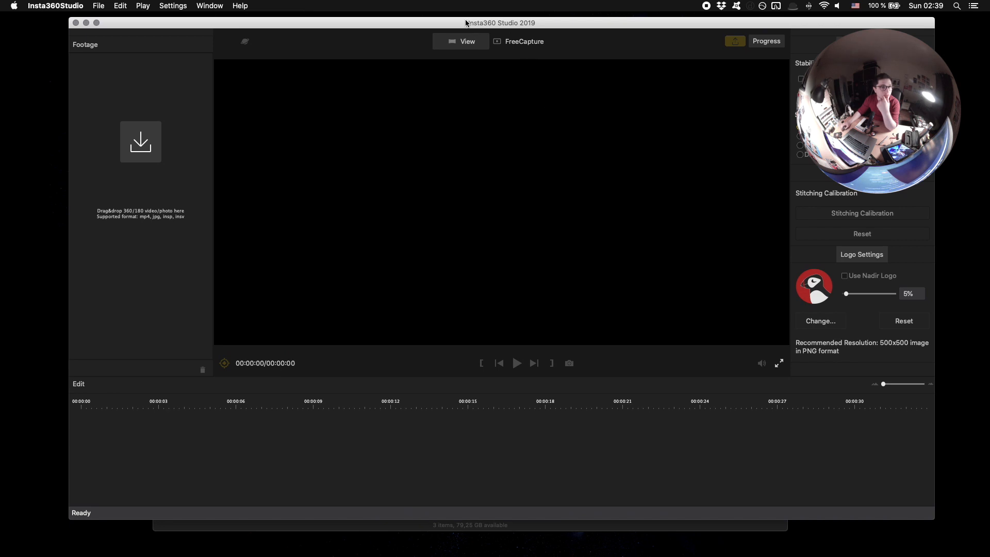
# Import both ONE X DNG photos into the Footage panel and show the 23 April shot
pyautogui.click(119, 6)
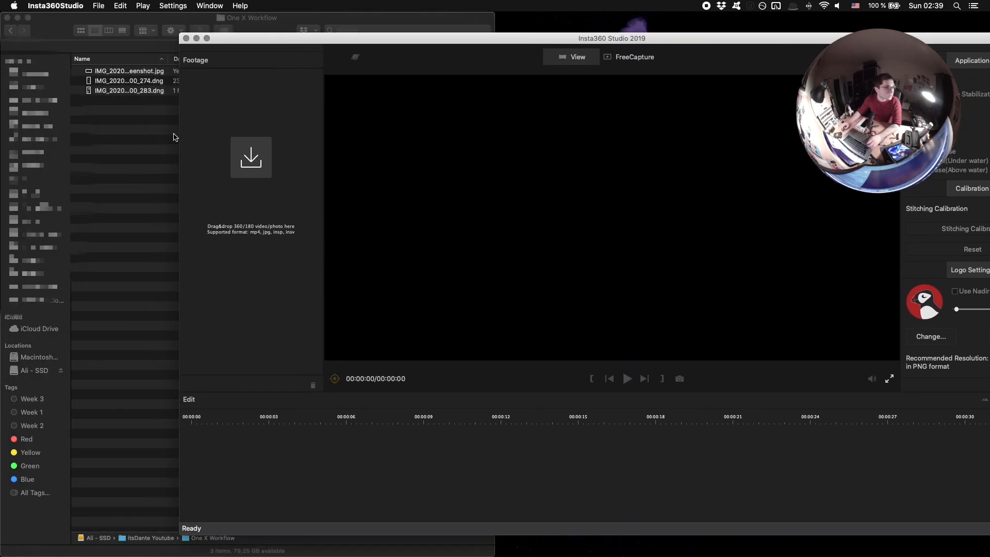
pyautogui.click(130, 81)
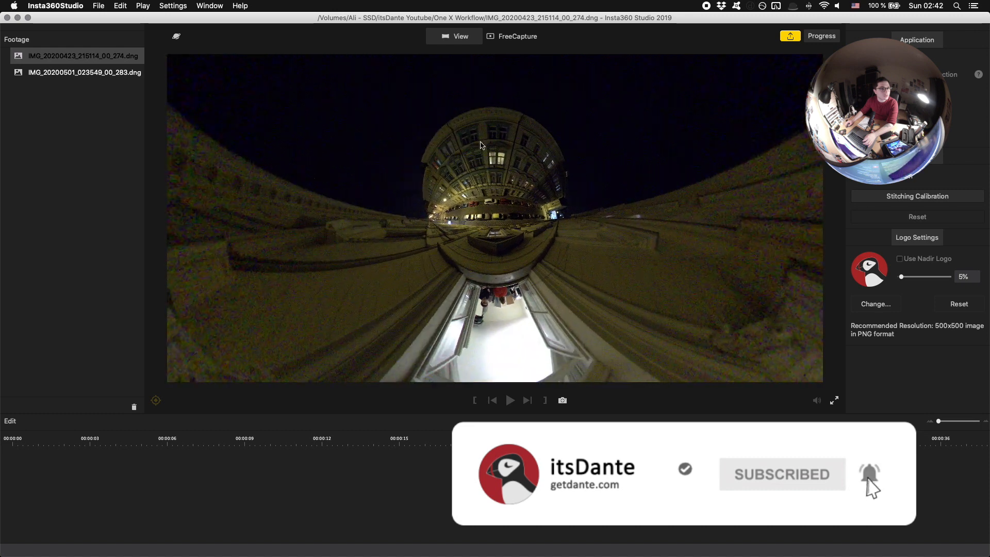
# Try the Crystal Ball projection, then settle on the Flat equirectangular view
pyautogui.click(177, 36)
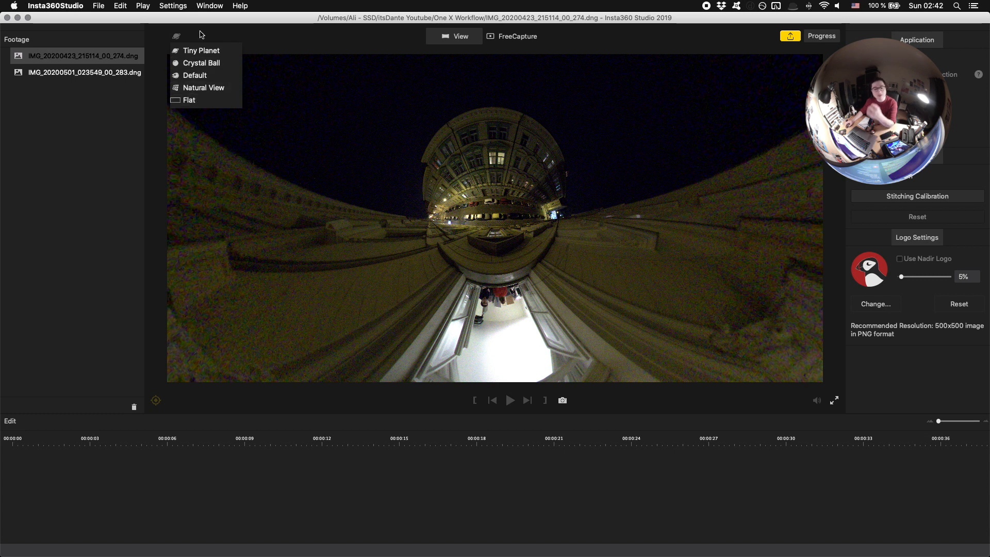
pyautogui.click(189, 99)
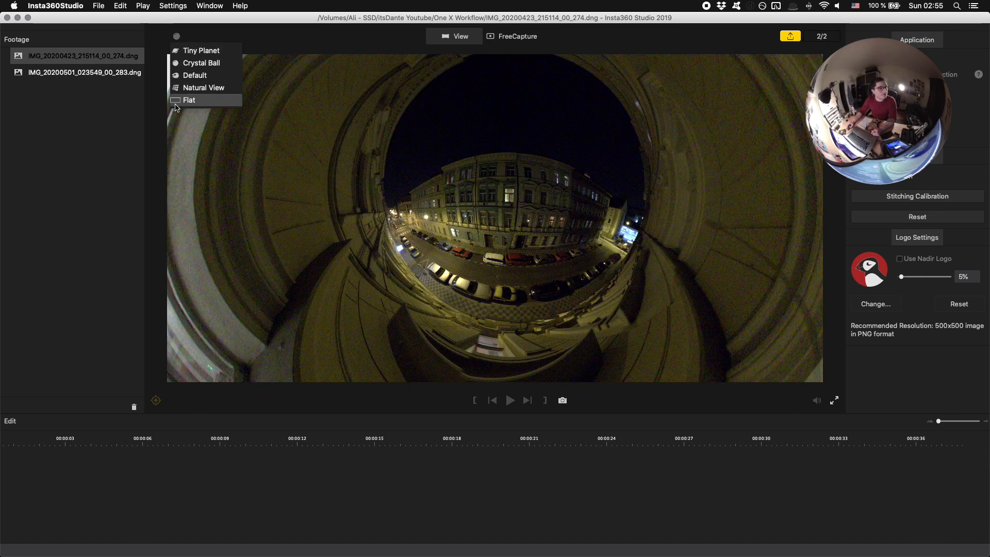
pyautogui.click(189, 100)
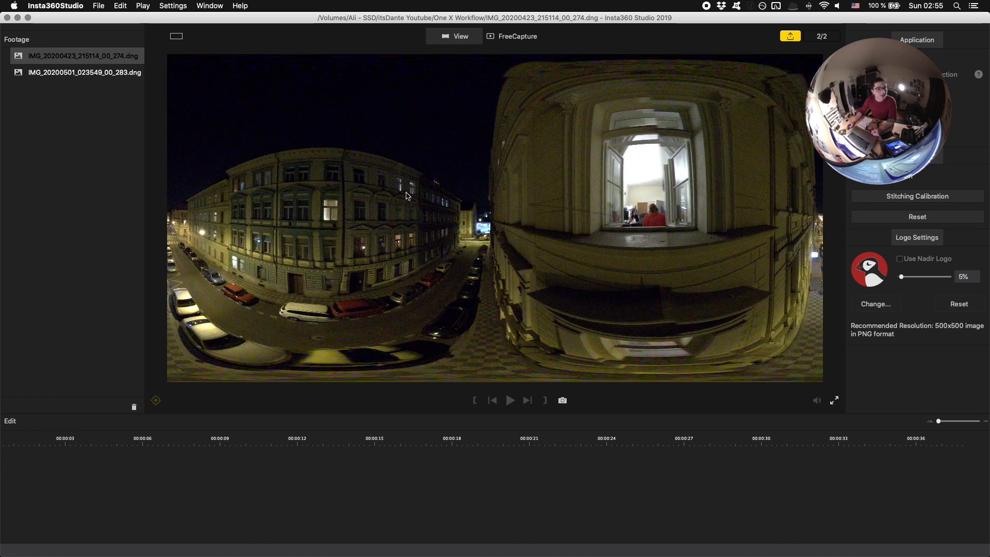
pyautogui.moveTo(752, 214)
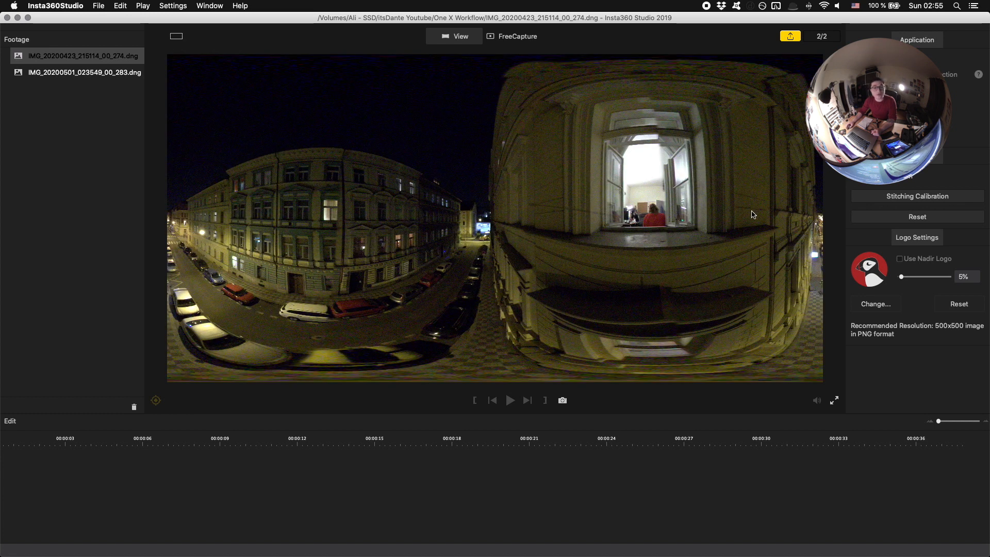
pyautogui.moveTo(717, 161)
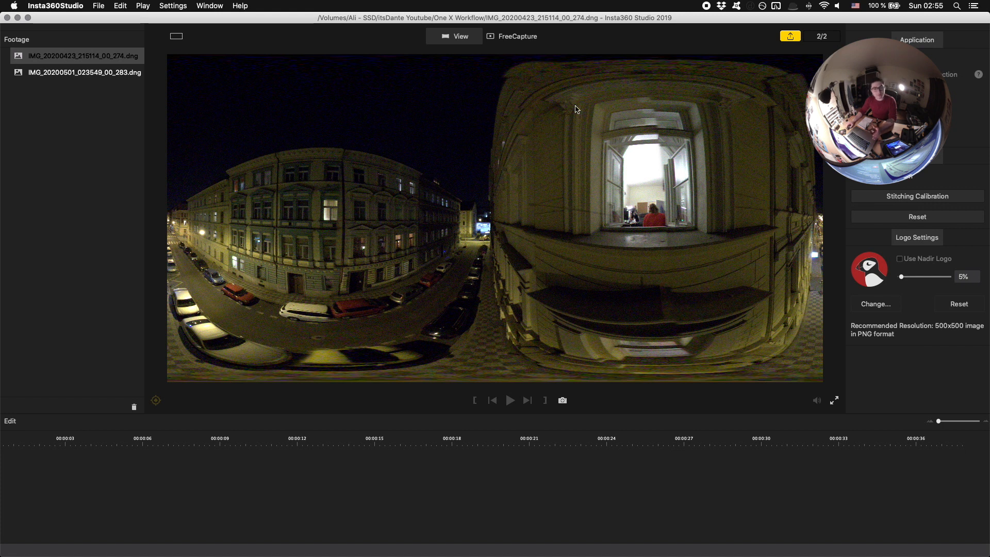
pyautogui.moveTo(403, 237)
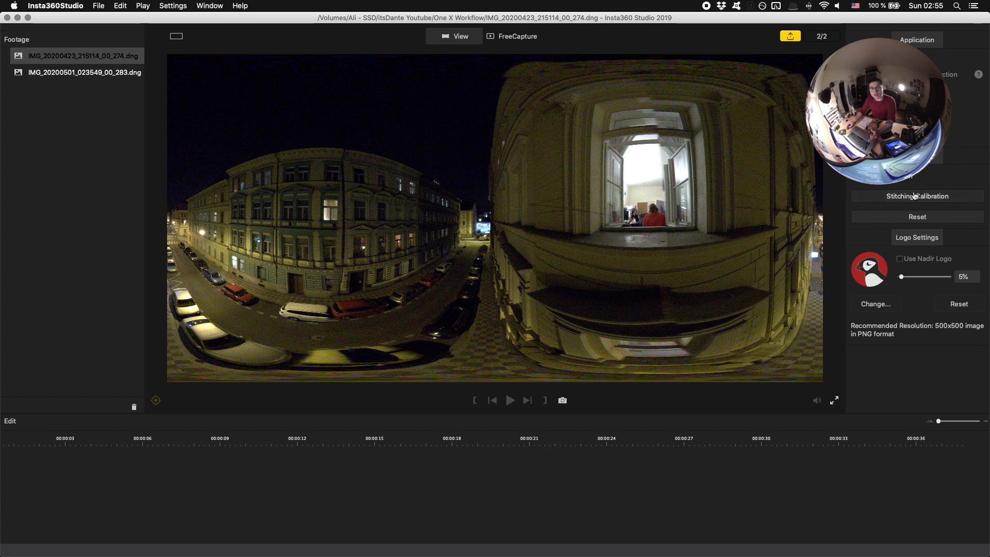
pyautogui.moveTo(934, 165)
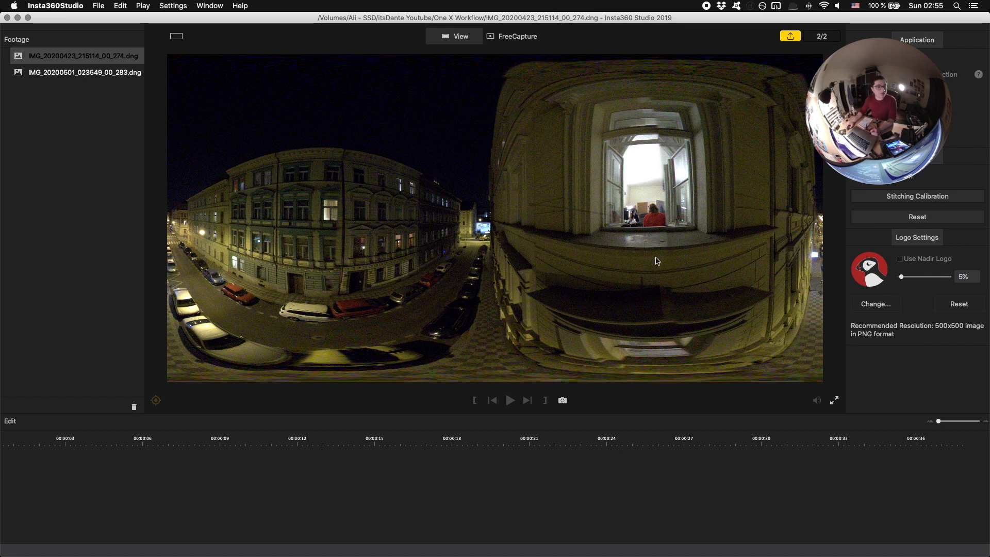
pyautogui.moveTo(305, 61)
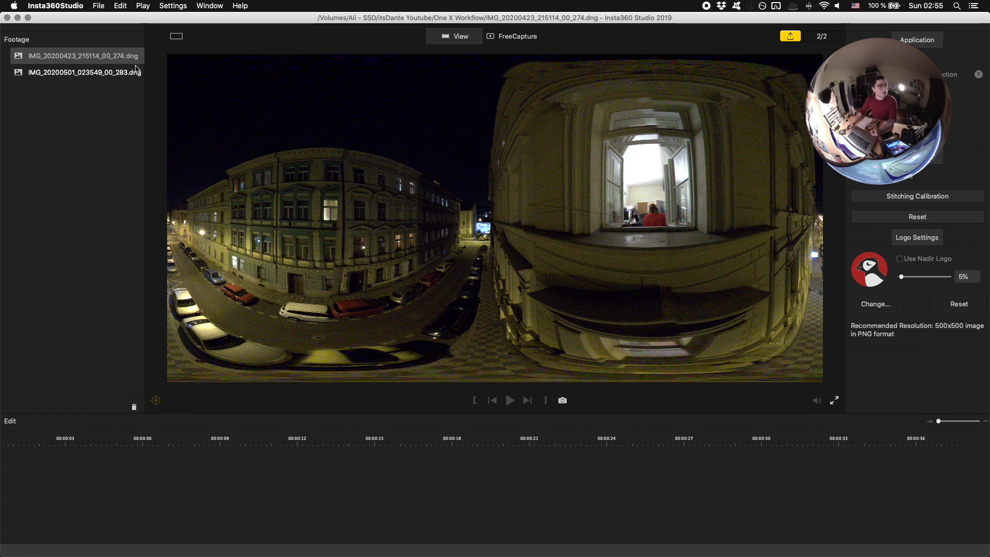
# Reframe the 23 April photo as a tiny-planet view of the building and window
pyautogui.click(81, 72)
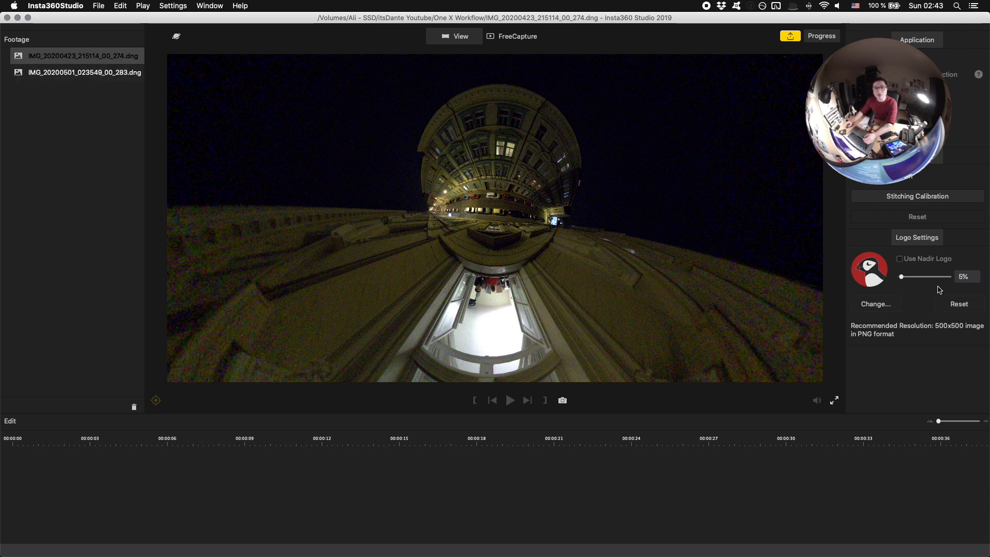
pyautogui.click(917, 197)
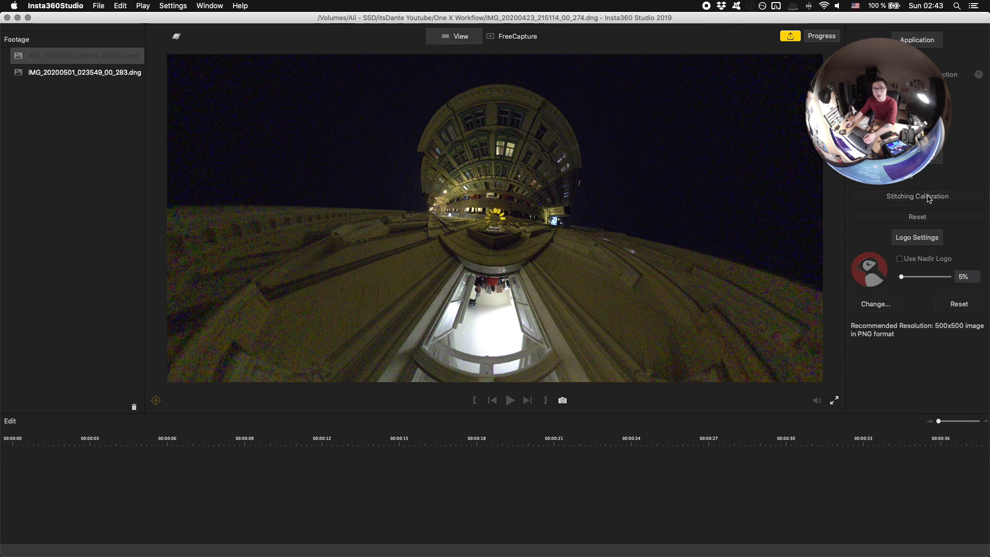
pyautogui.moveTo(771, 115)
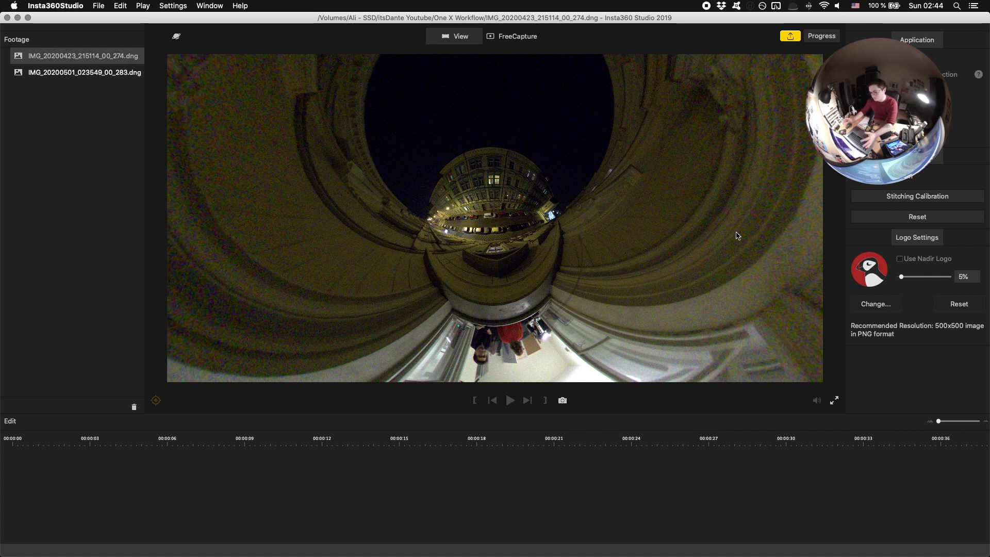
pyautogui.moveTo(728, 232)
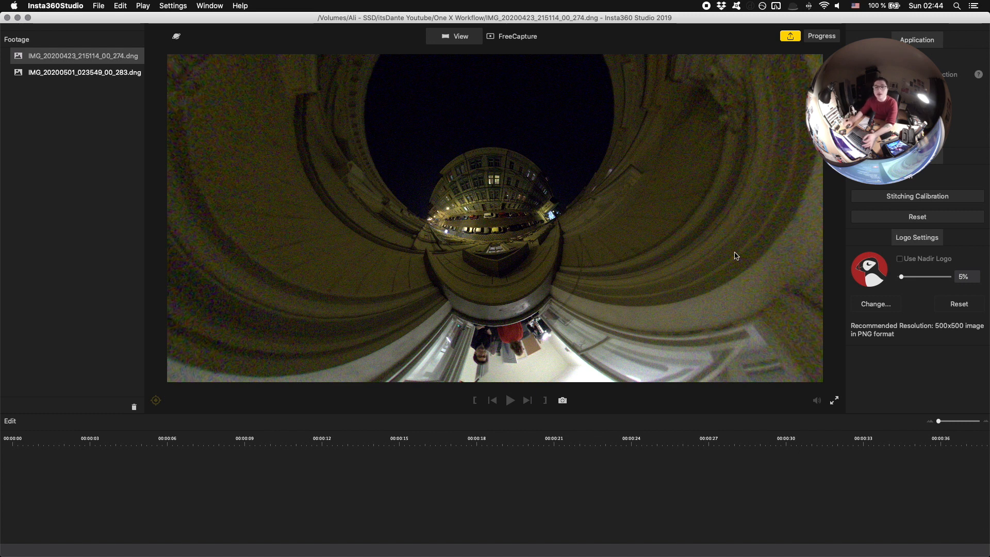
pyautogui.moveTo(501, 211)
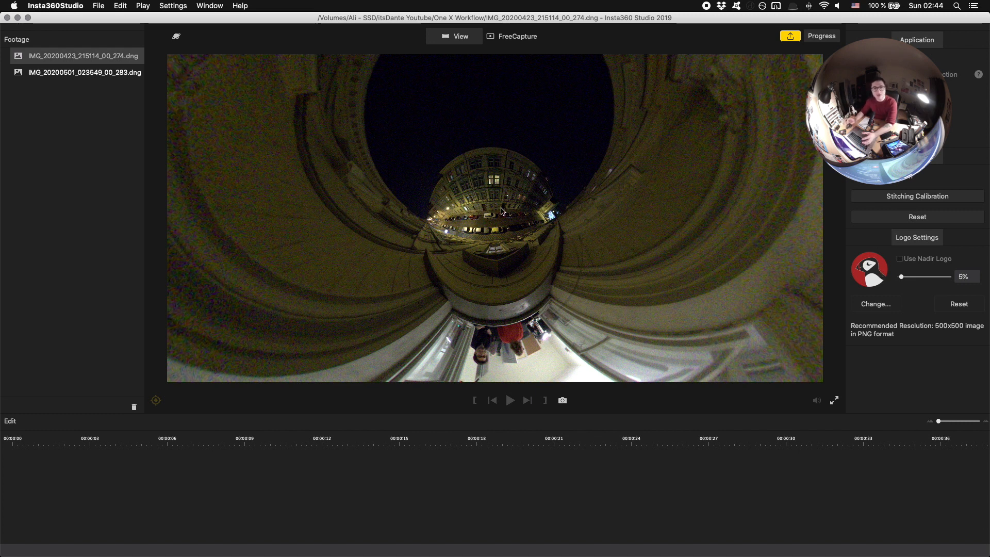
pyautogui.moveTo(557, 214)
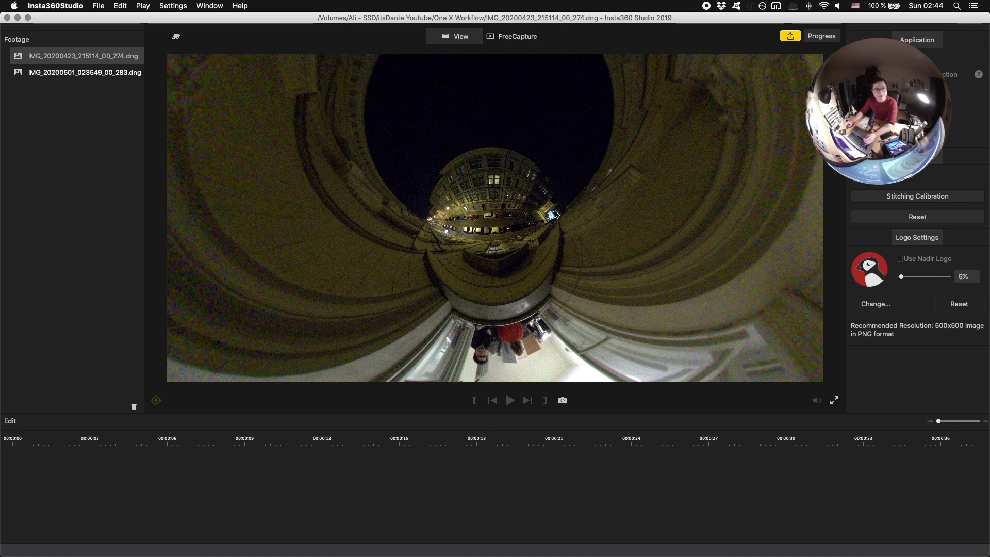
pyautogui.moveTo(723, 177)
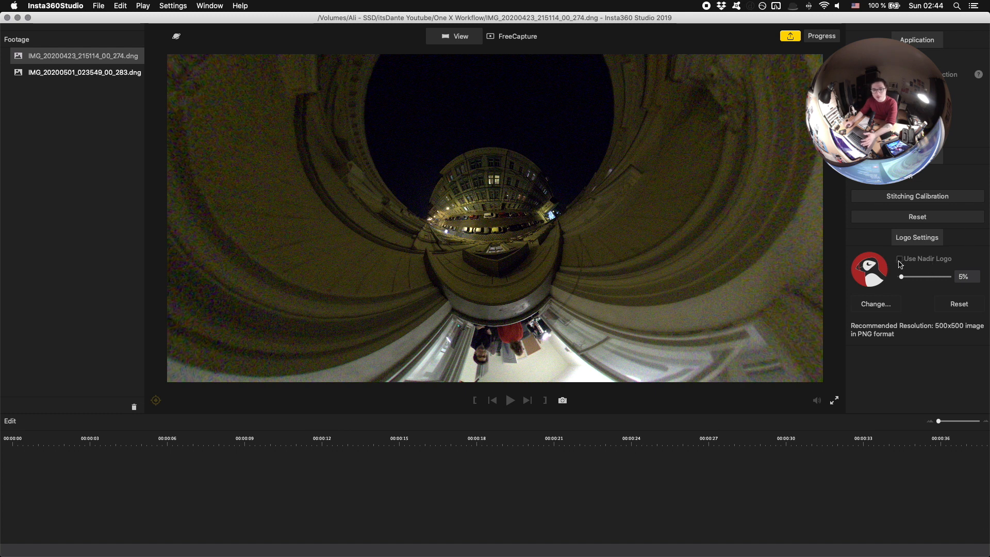
pyautogui.moveTo(973, 271)
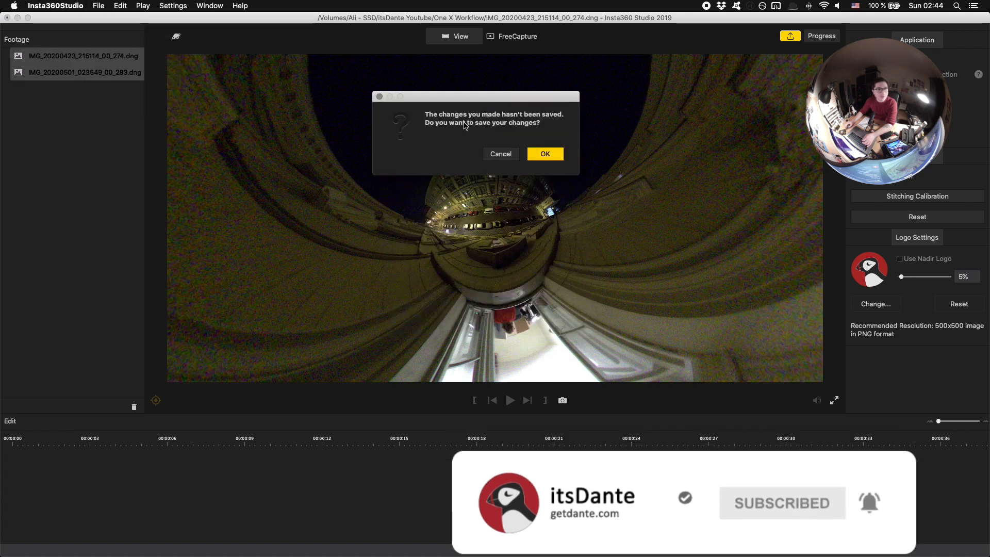
# Batch-export both photos at Original resolution without the nadir logo to the Desktop
pyautogui.click(544, 154)
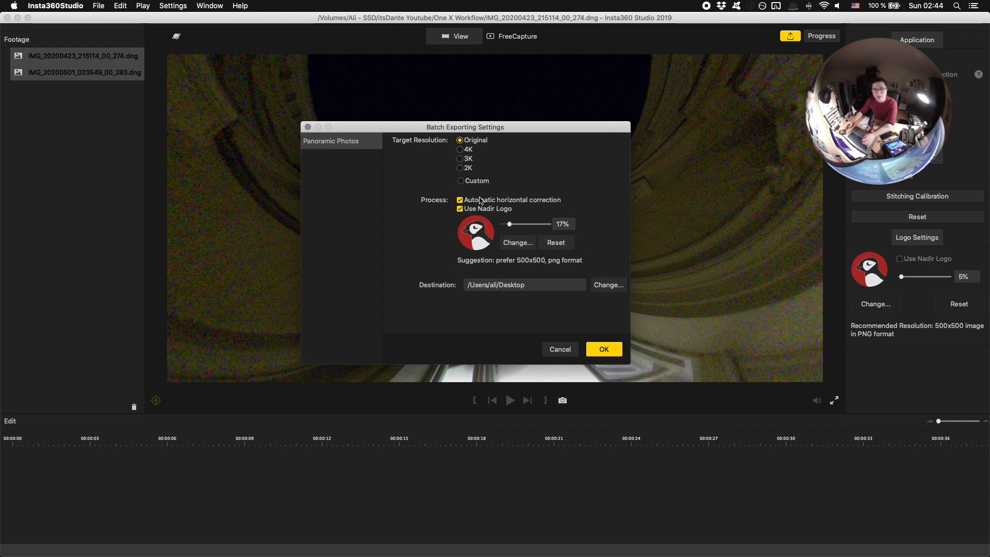
pyautogui.click(460, 181)
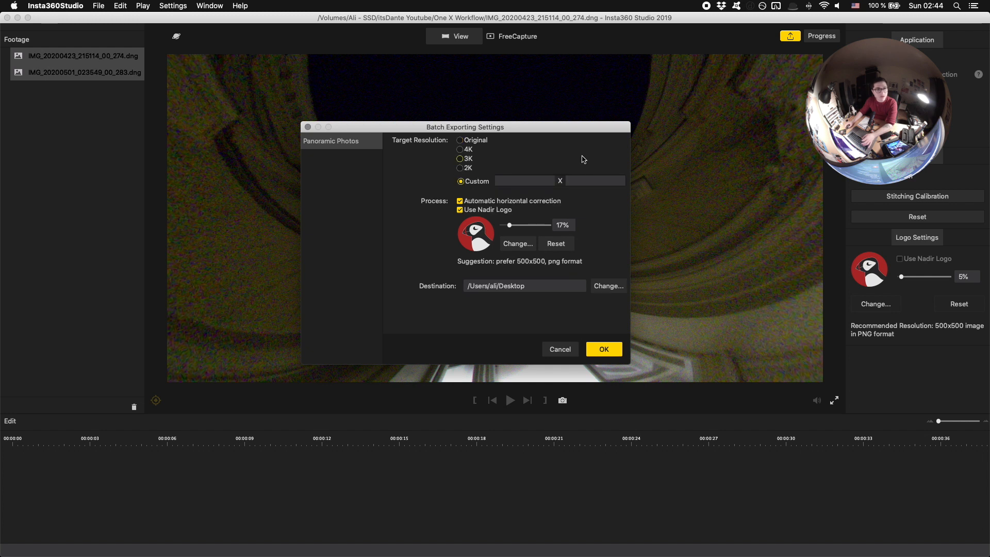
pyautogui.click(460, 139)
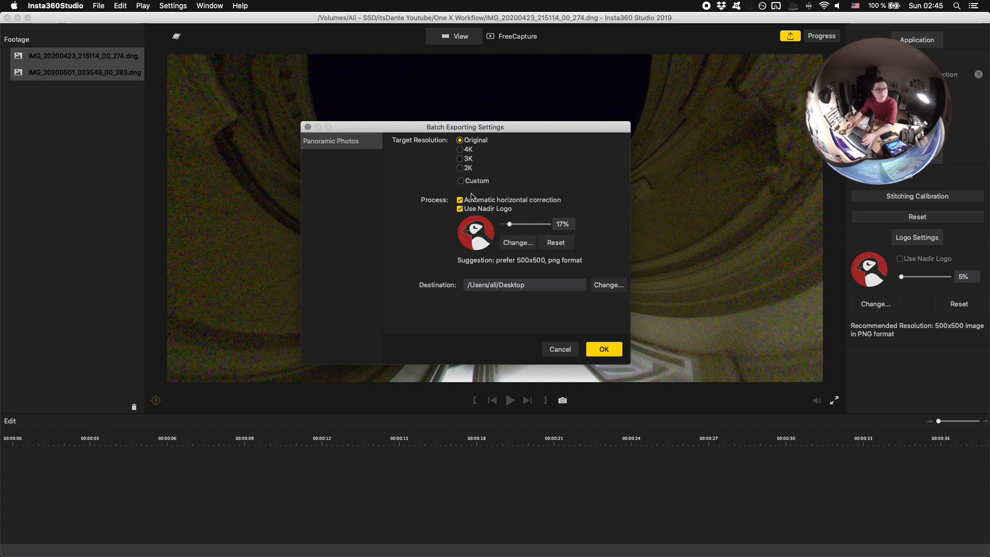
pyautogui.click(459, 209)
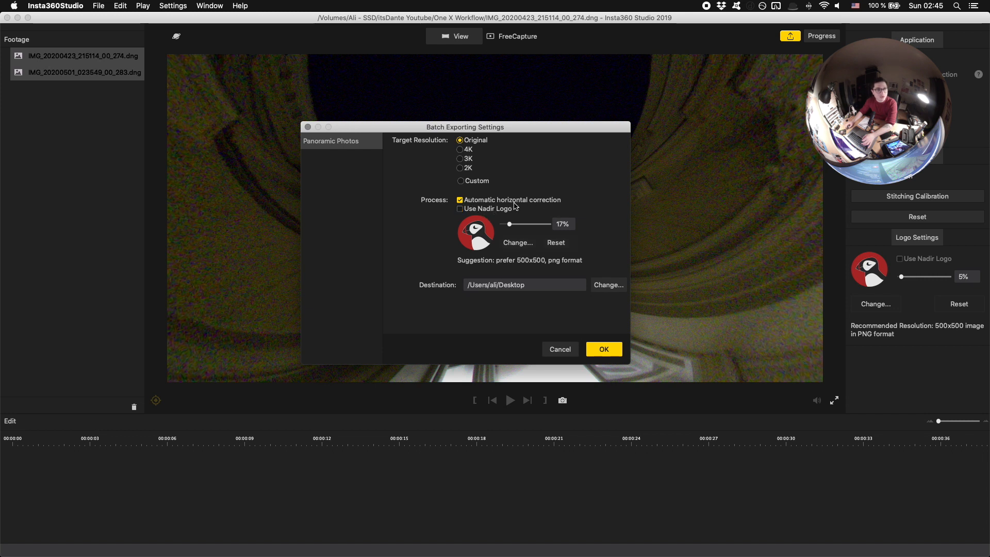
pyautogui.moveTo(668, 208)
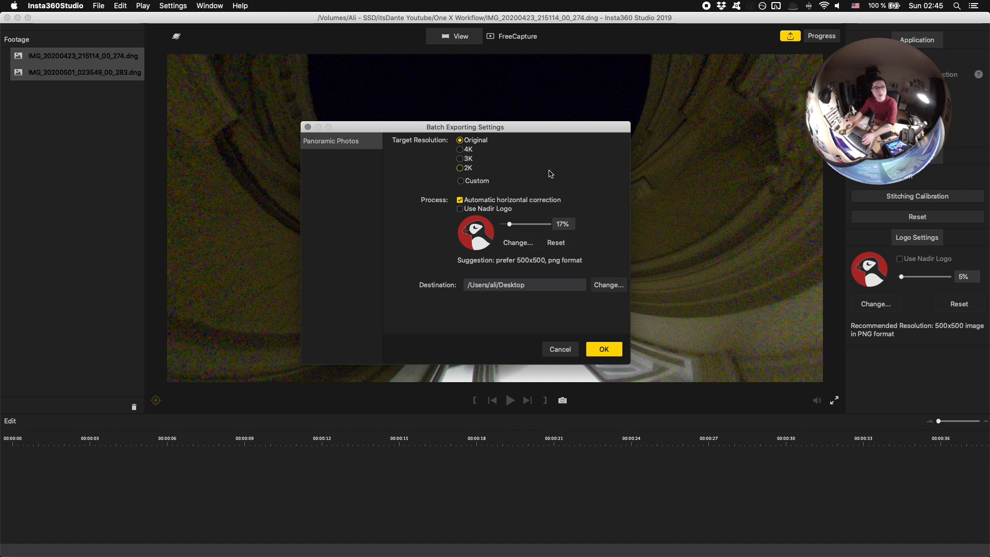
pyautogui.moveTo(535, 194)
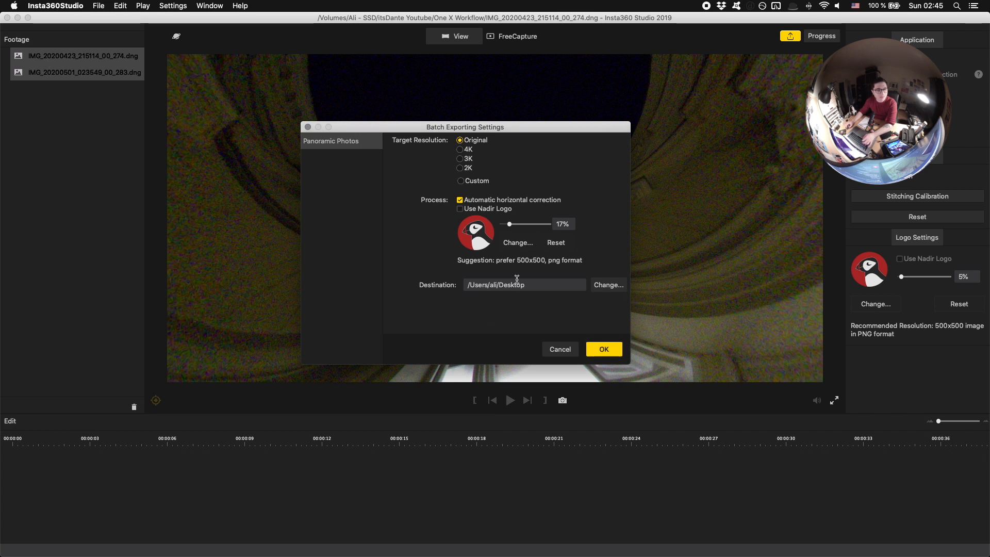
pyautogui.click(602, 349)
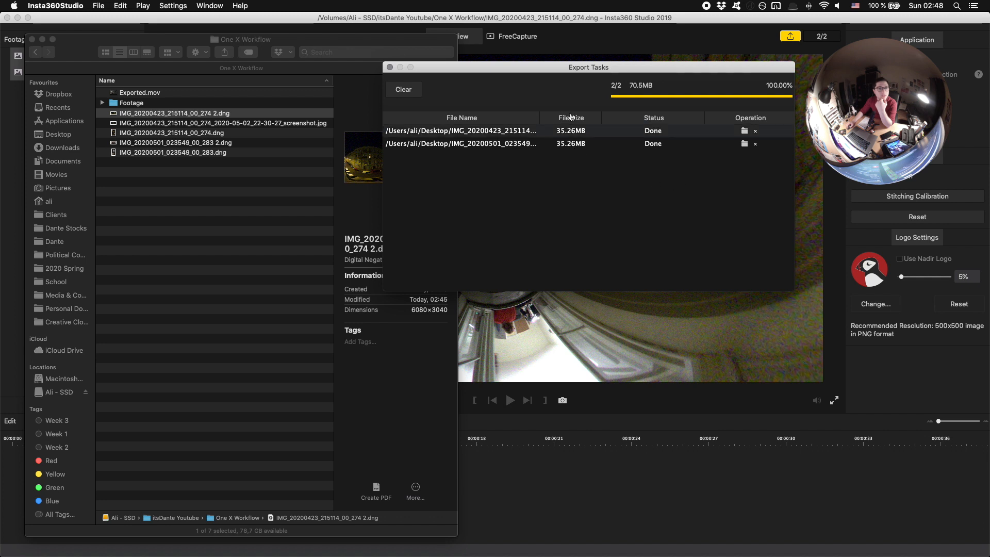
pyautogui.moveTo(690, 138)
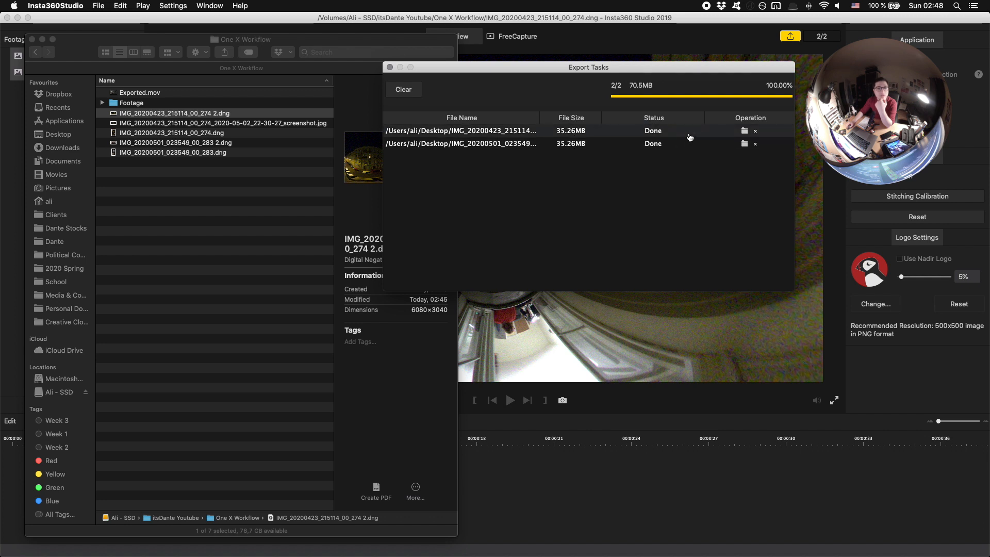
pyautogui.moveTo(744, 131)
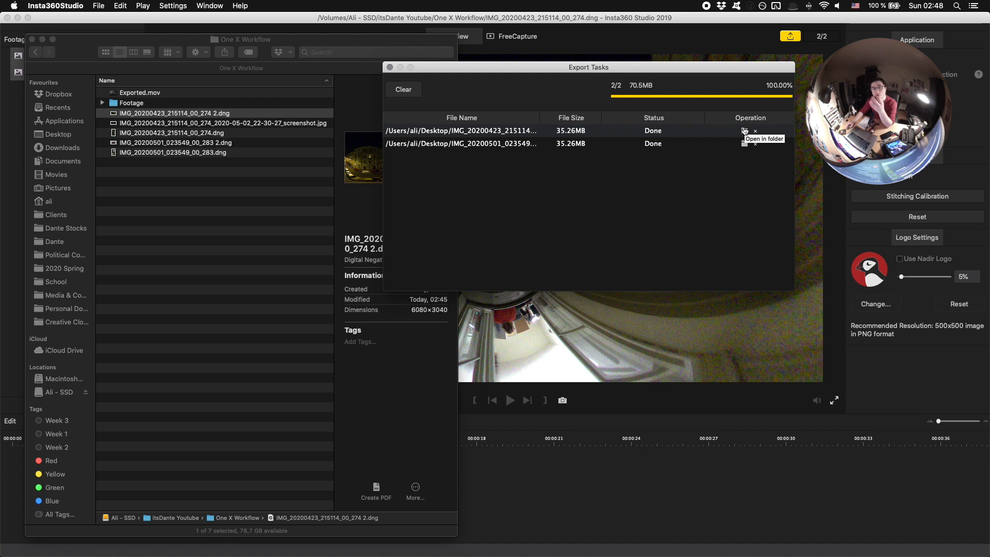
pyautogui.moveTo(679, 214)
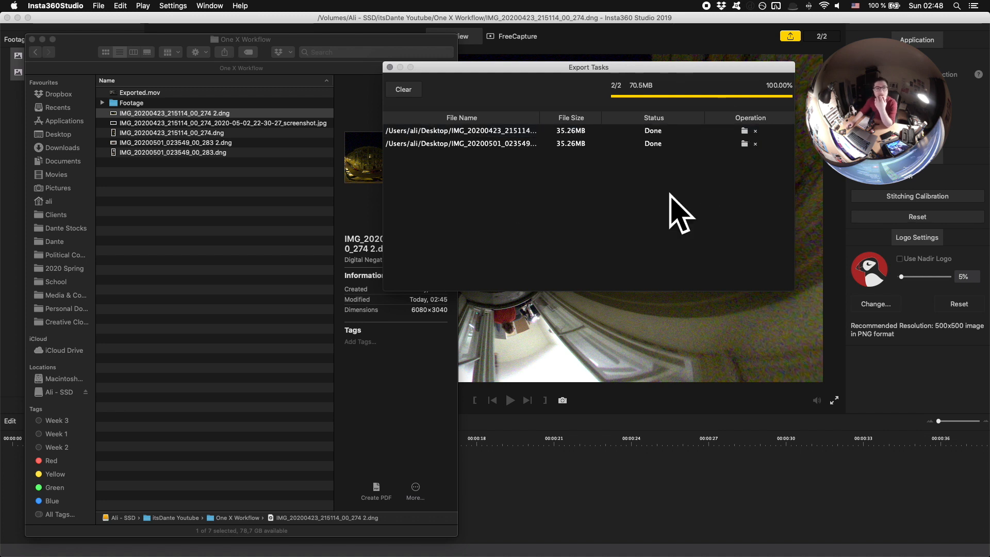
# Drag the preview into a crystal-ball globe of the street and parked cars
pyautogui.moveTo(588, 67); pyautogui.dragTo(734, 56)
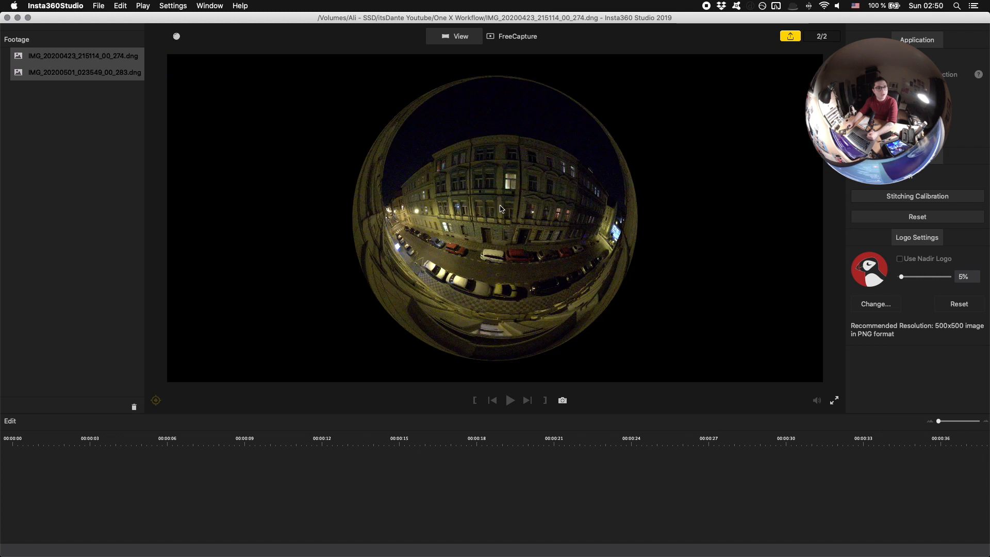
# Tilt the crystal ball so the building facade fills its upper half
pyautogui.moveTo(499, 209); pyautogui.dragTo(613, 309)
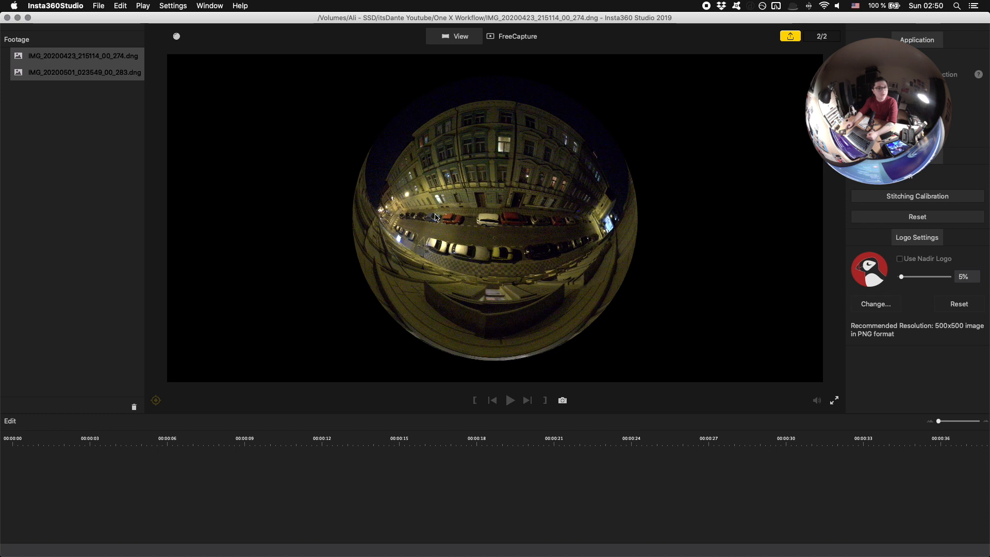
pyautogui.click(98, 5)
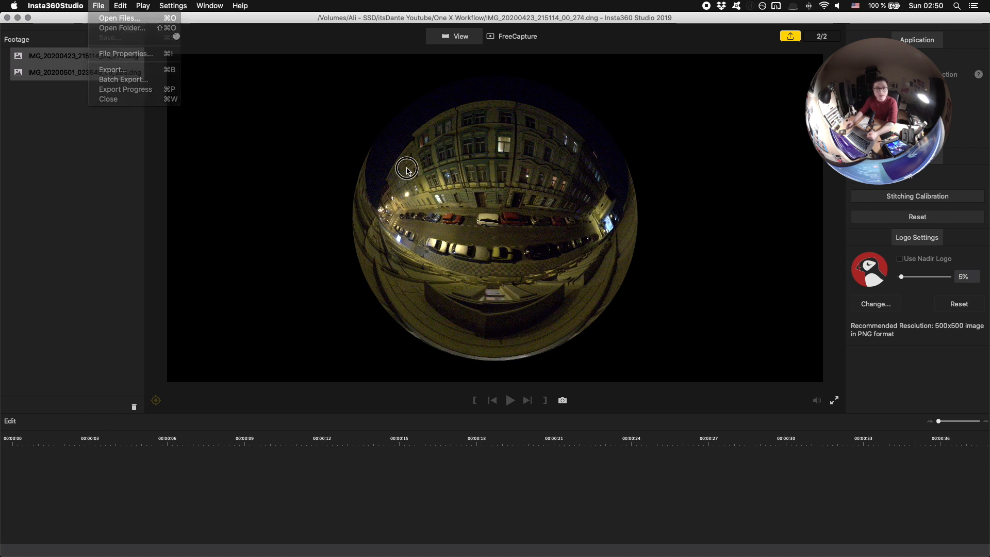
pyautogui.click(431, 199)
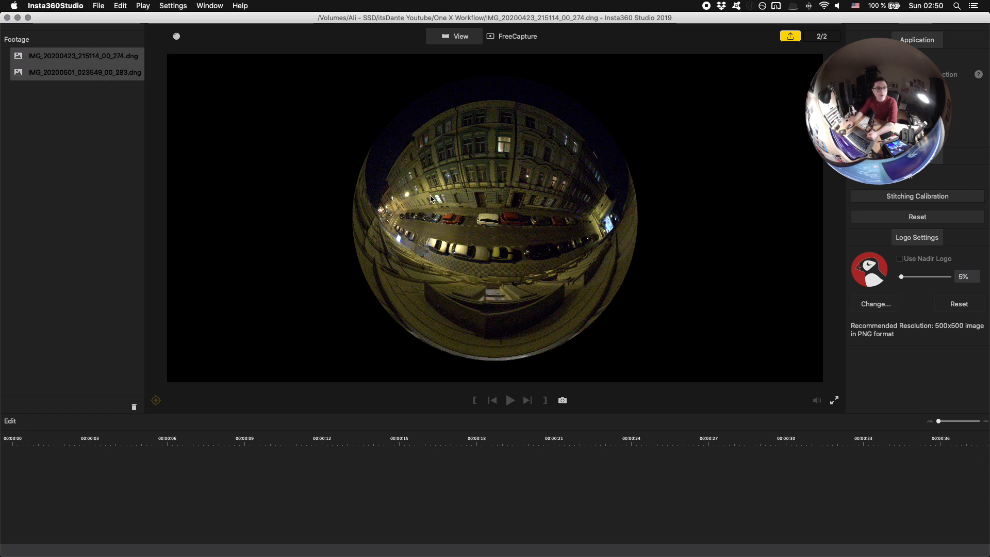
pyautogui.moveTo(341, 124)
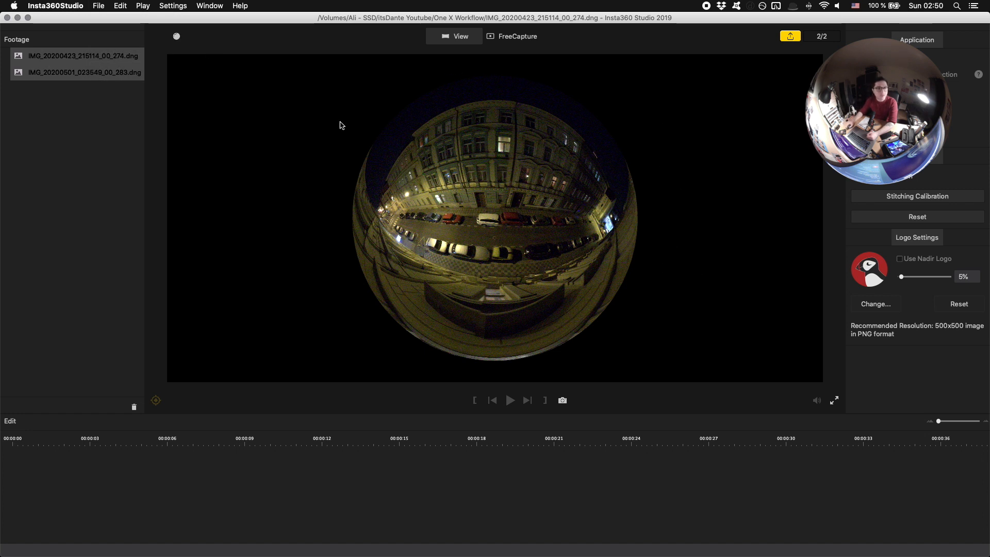
pyautogui.moveTo(341, 125); pyautogui.dragTo(390, 217)
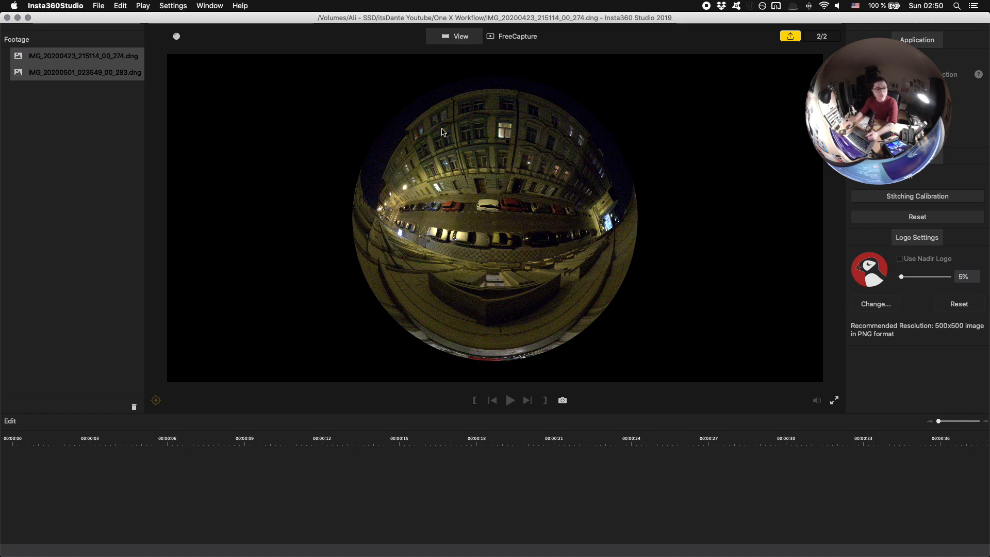
# Save the crystal-ball view as snapshot.jpg in the One X Workflow folder
pyautogui.click(562, 400)
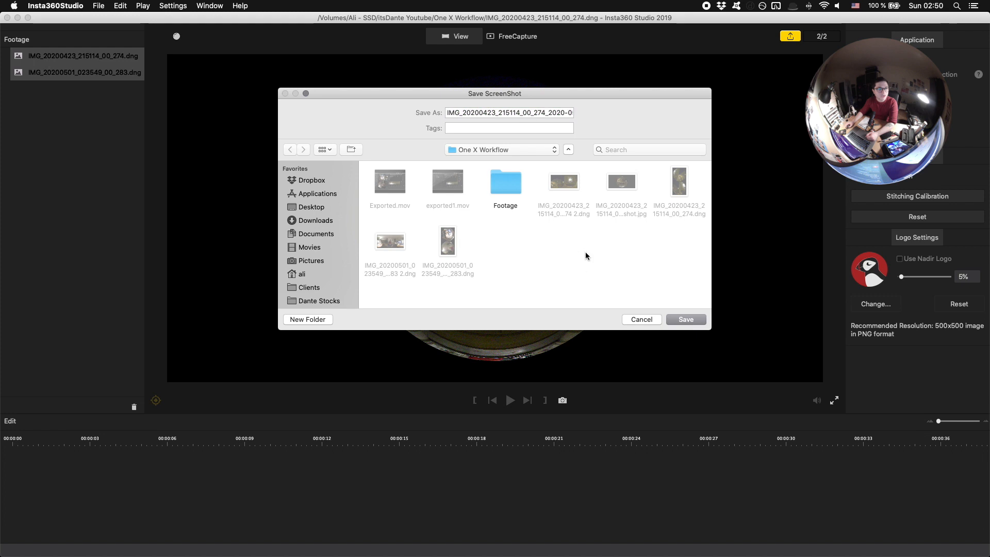
pyautogui.write('sn')
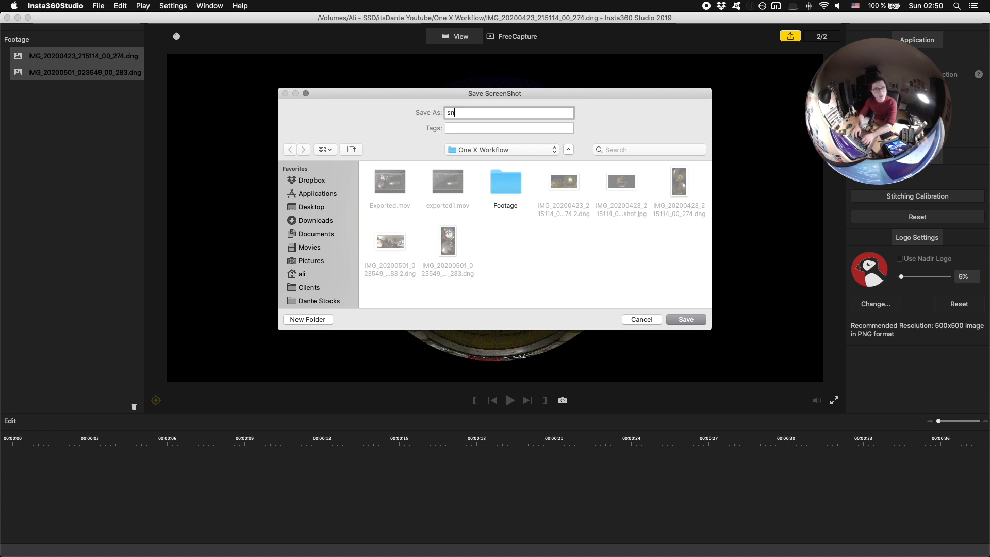
pyautogui.click(641, 319)
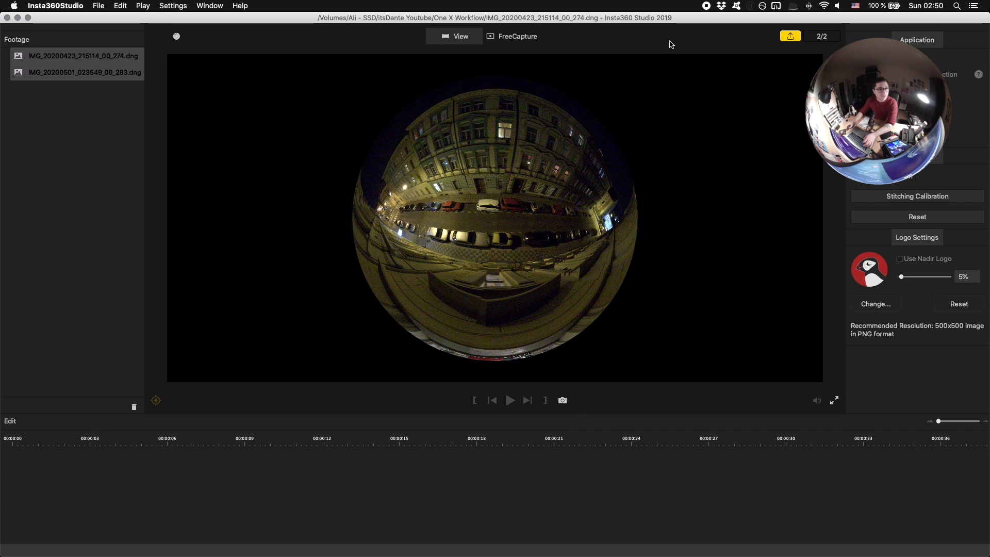
pyautogui.click(562, 400)
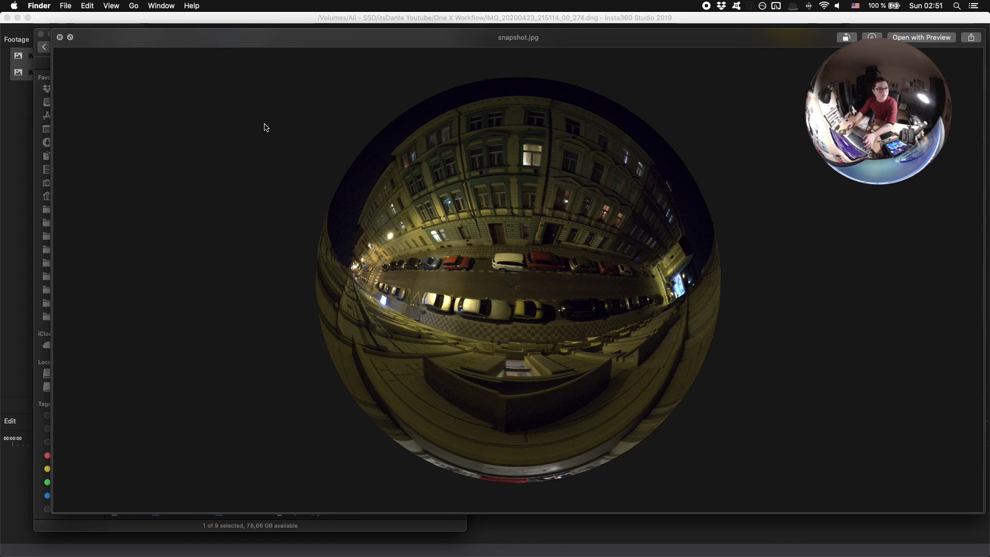
pyautogui.moveTo(604, 301)
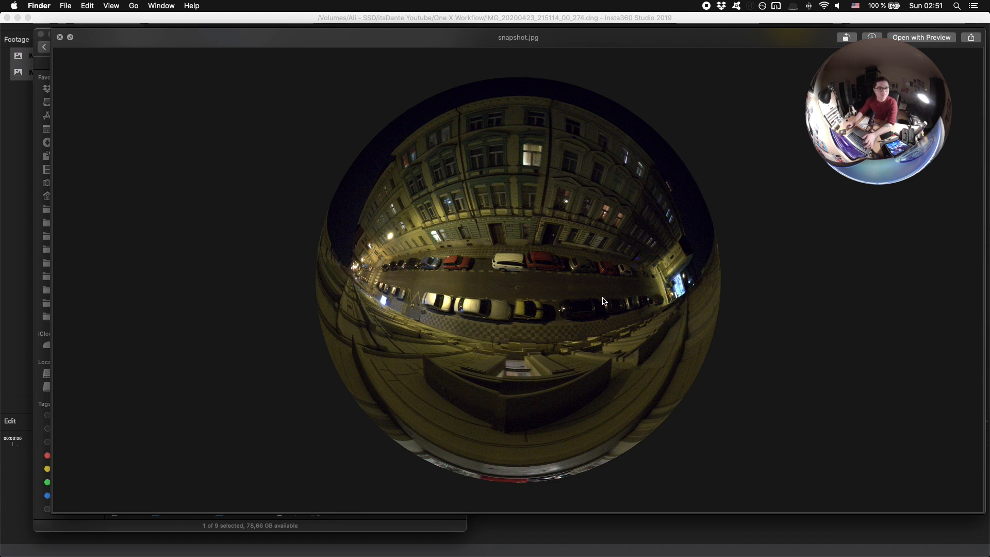
pyautogui.moveTo(631, 204)
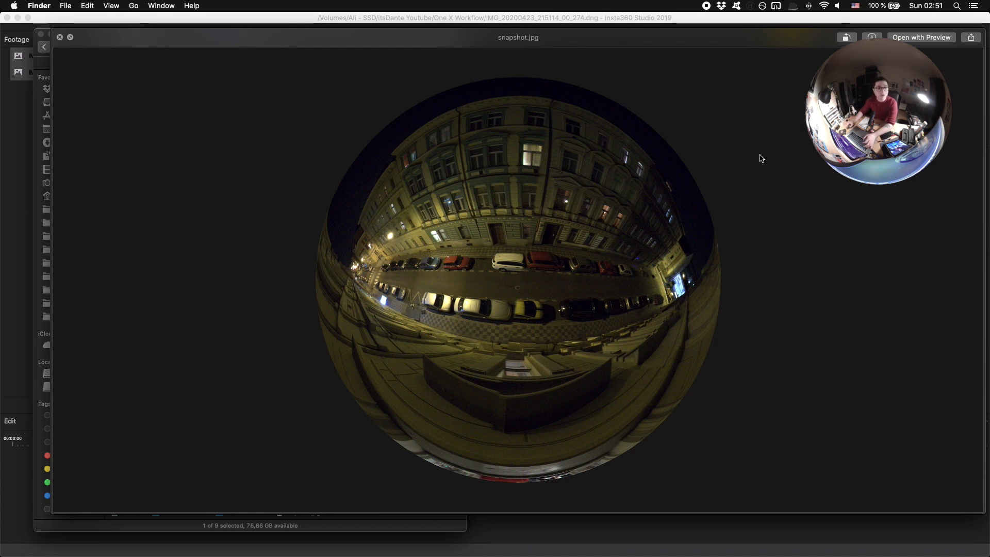
pyautogui.moveTo(745, 200)
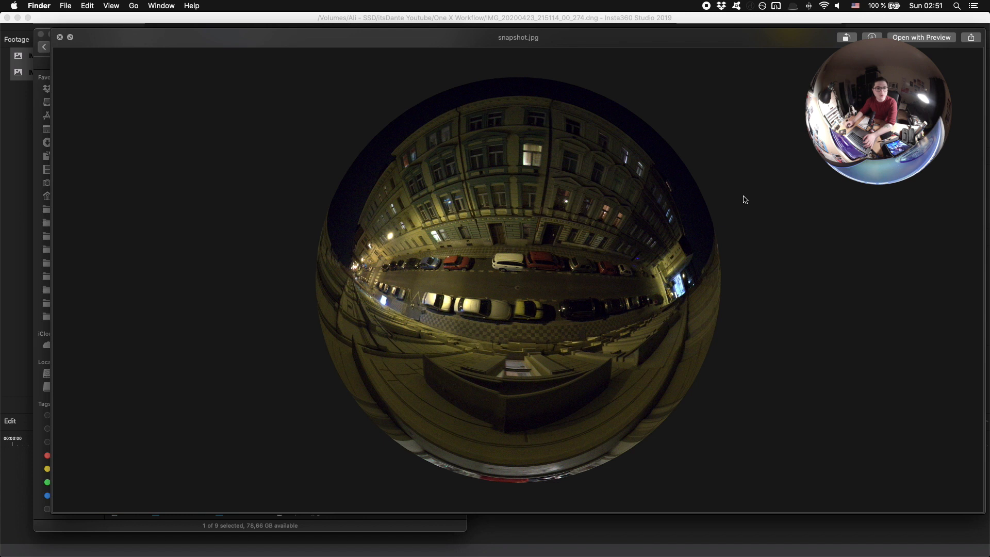
pyautogui.moveTo(647, 209)
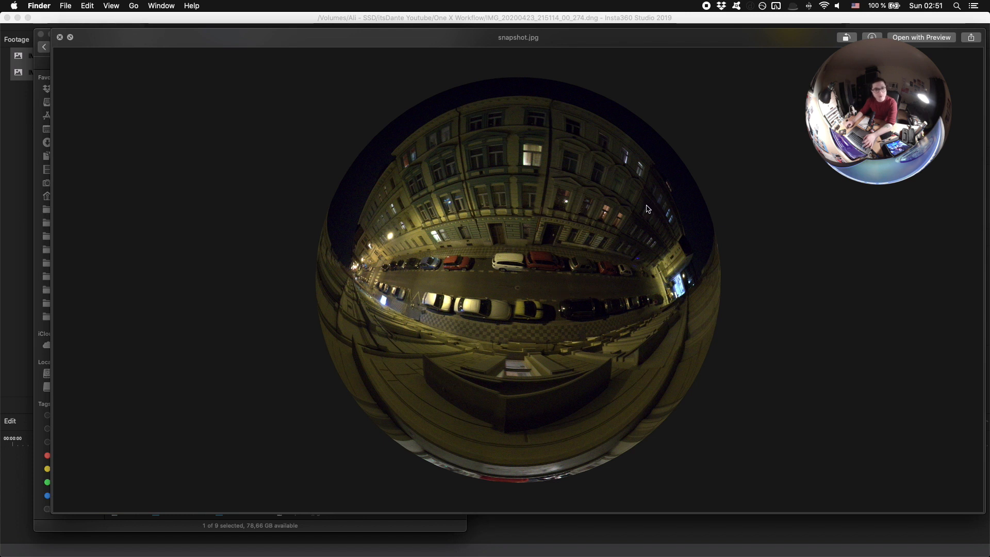
pyautogui.moveTo(658, 201)
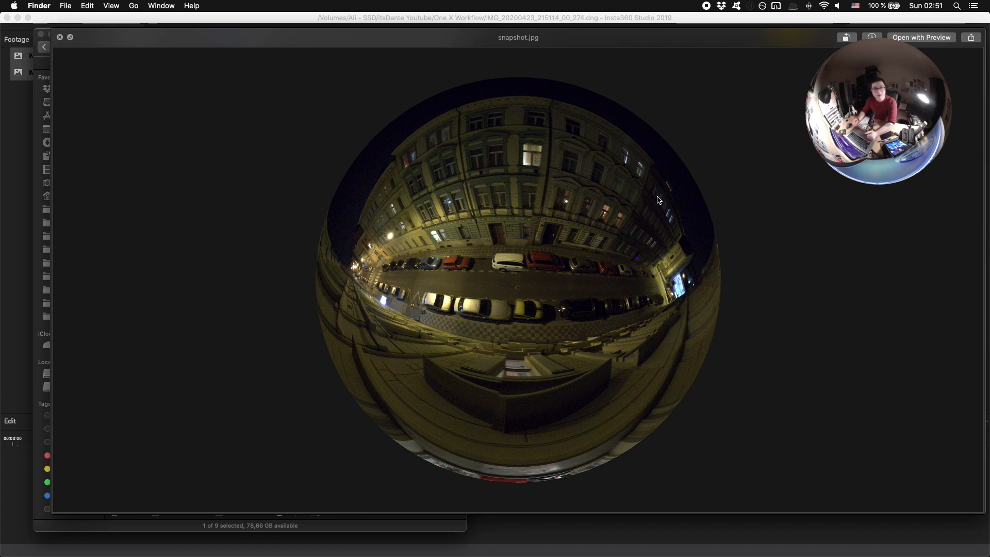